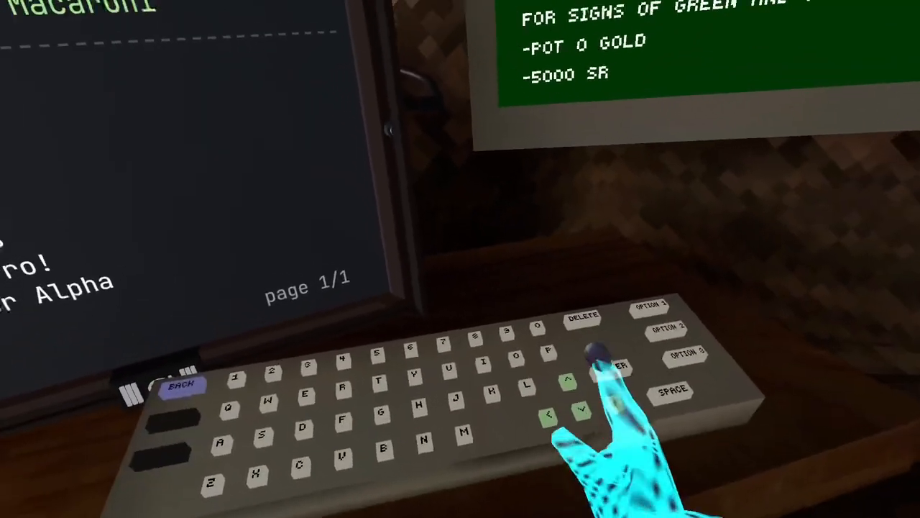
# Step: Open the Room Browser Alpha page showing room RBUK with 1/10 players
pyautogui.click(664, 309)
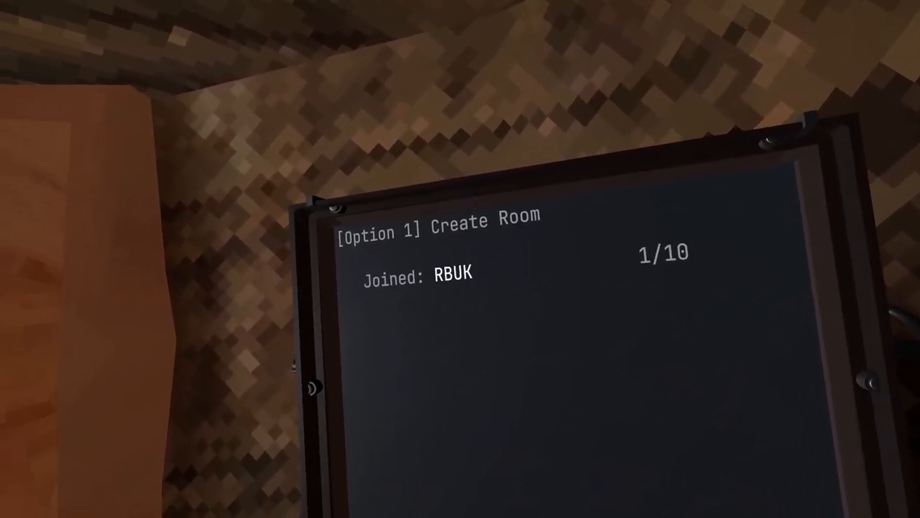